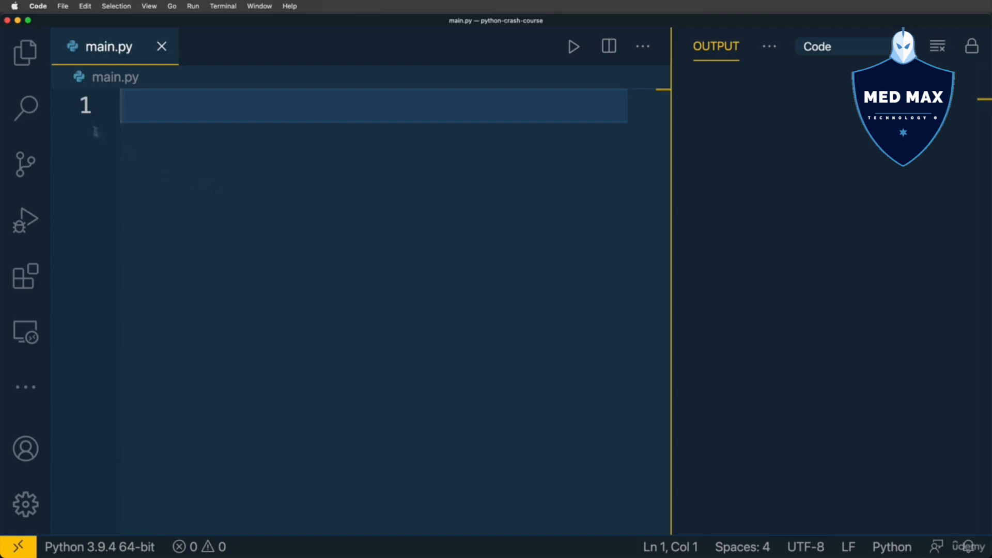
- Write import math on line 1 of main.py with a blank line below it
left_click(25, 52)
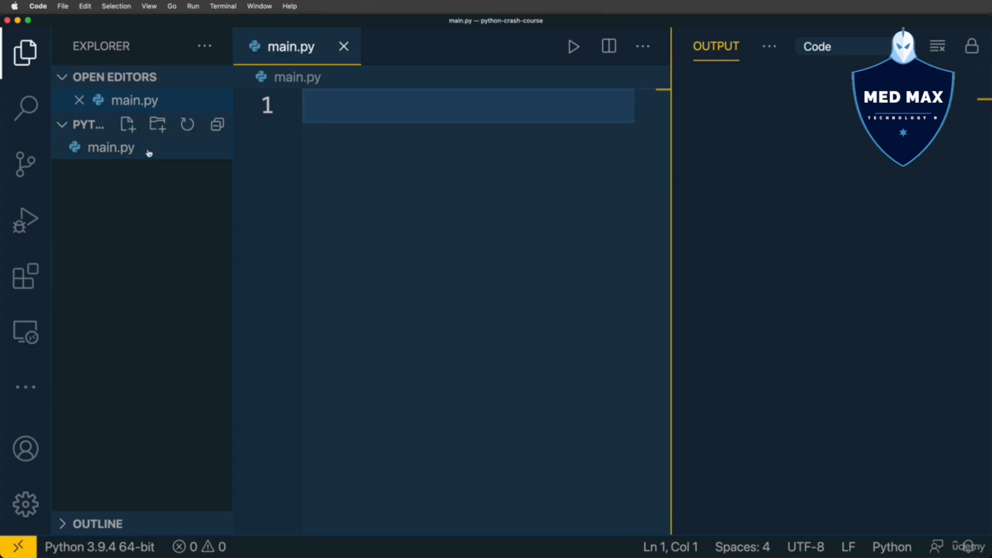
mouse_move(126, 149)
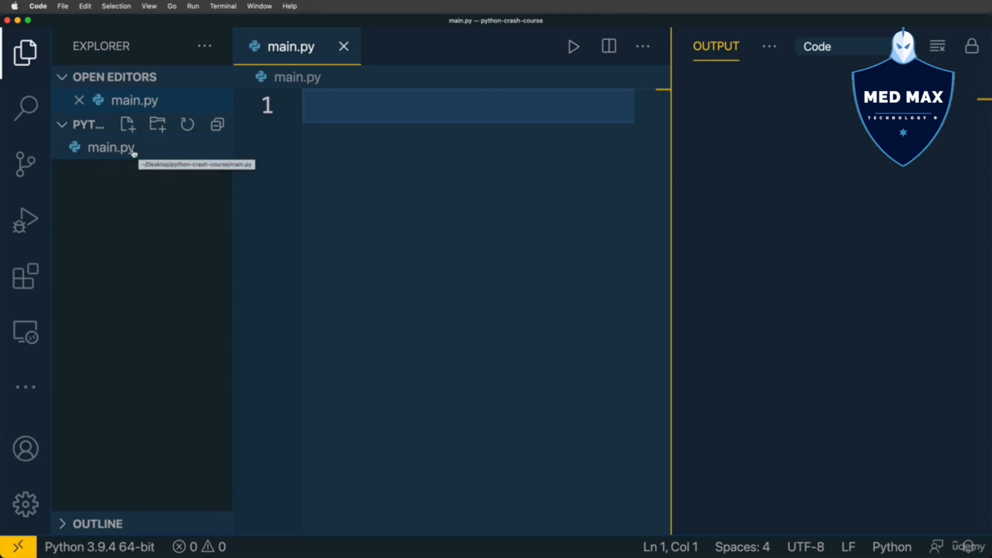
mouse_move(96, 161)
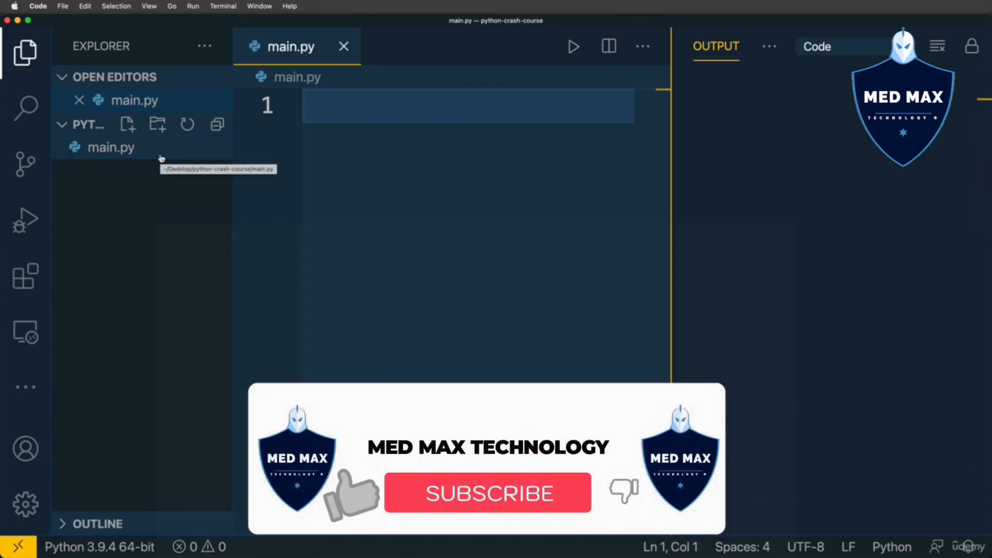
left_click(487, 493)
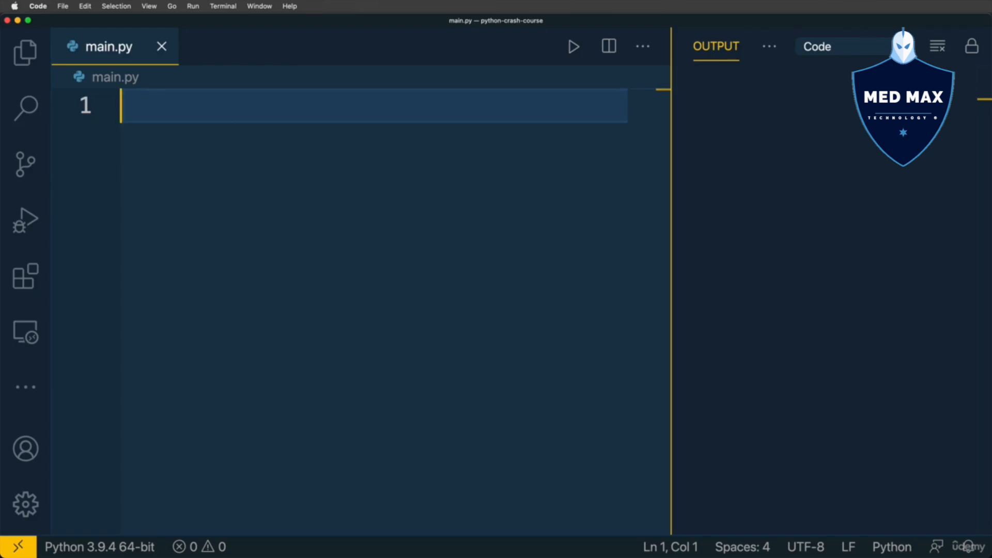
type("impor")
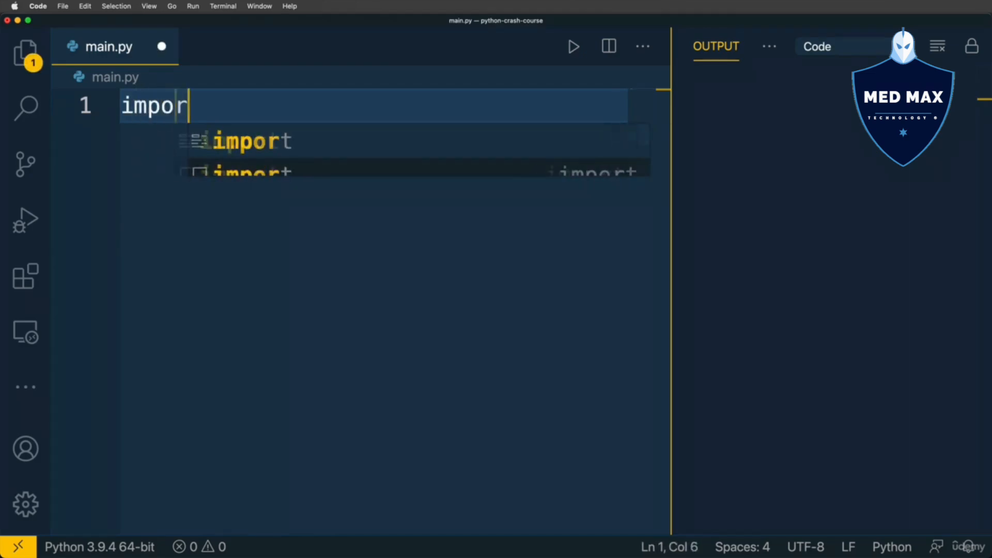
type("t")
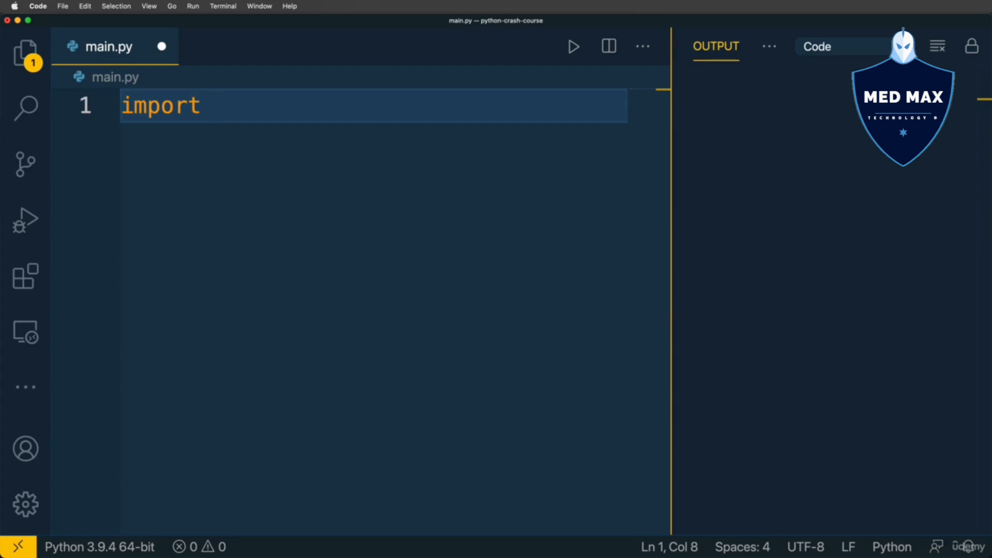
type("mat")
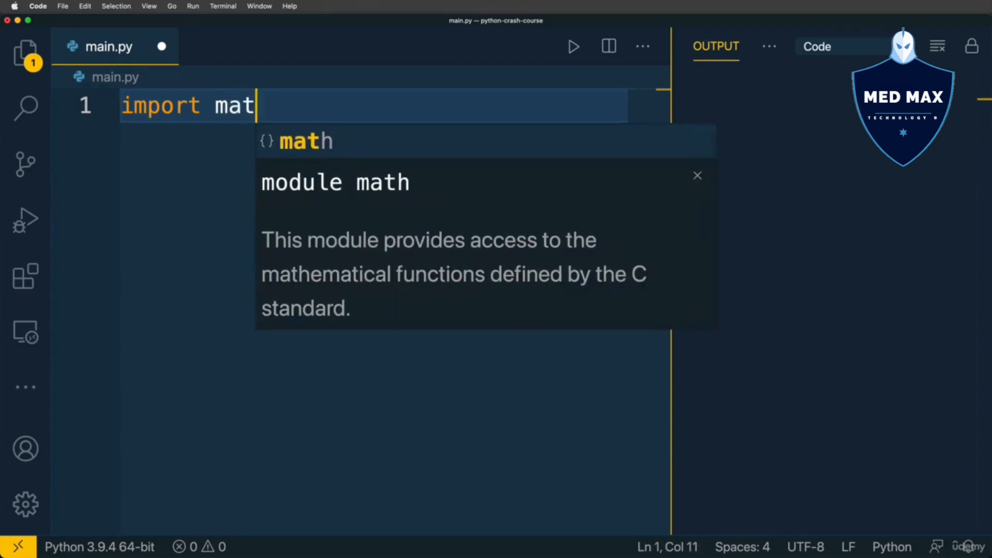
type("h")
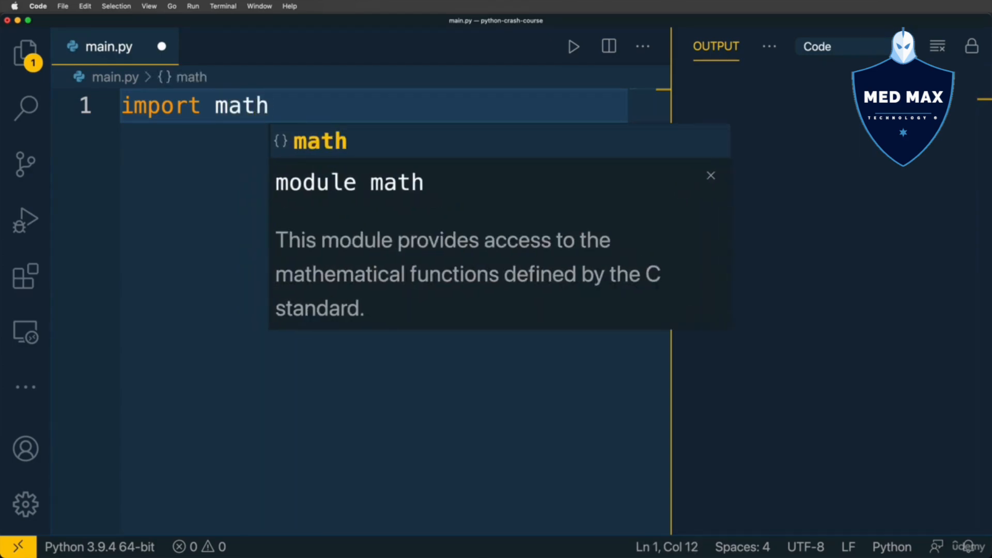
mouse_move(315, 217)
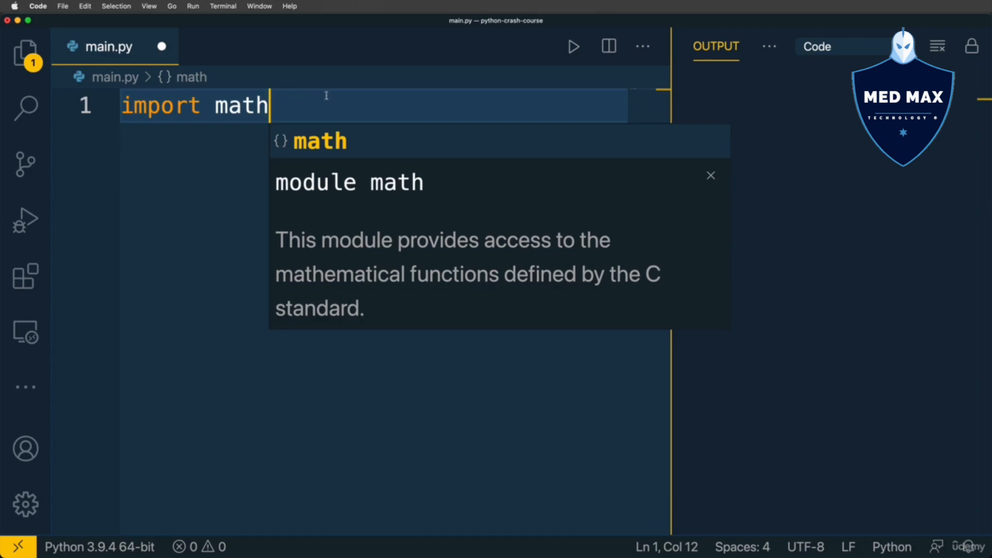
key("enter")
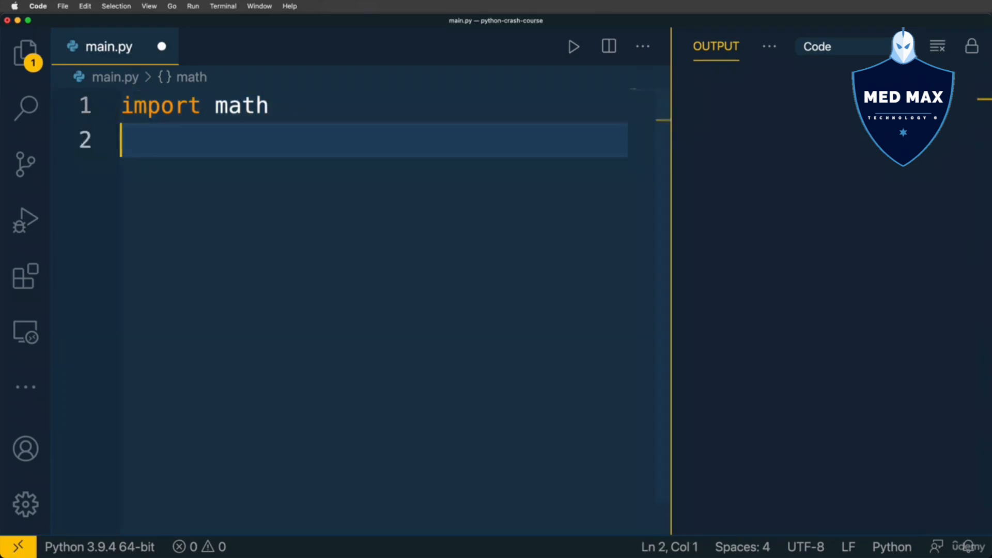
key("enter")
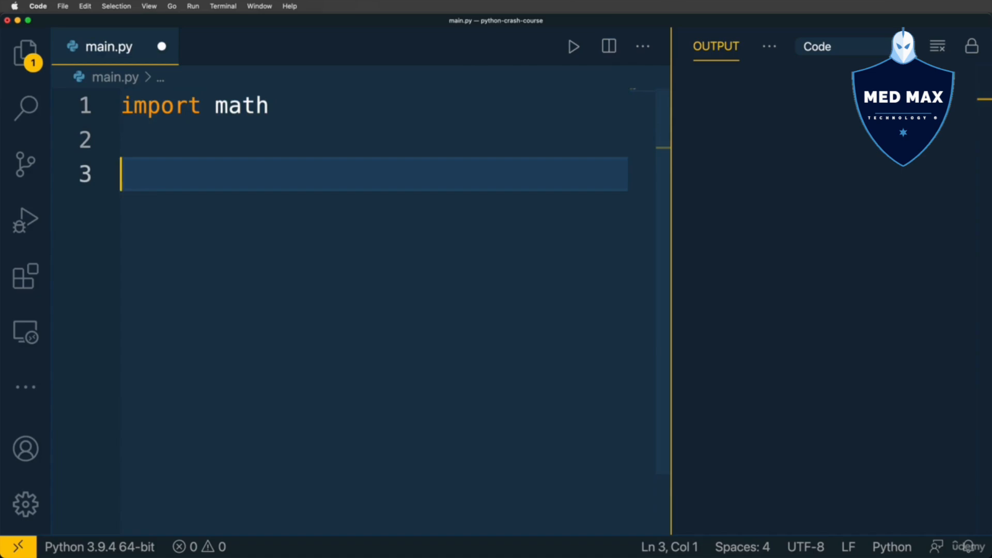
- Add print(math.pi) and run main.py so the output shows 3.14159…
double_click(241, 105)
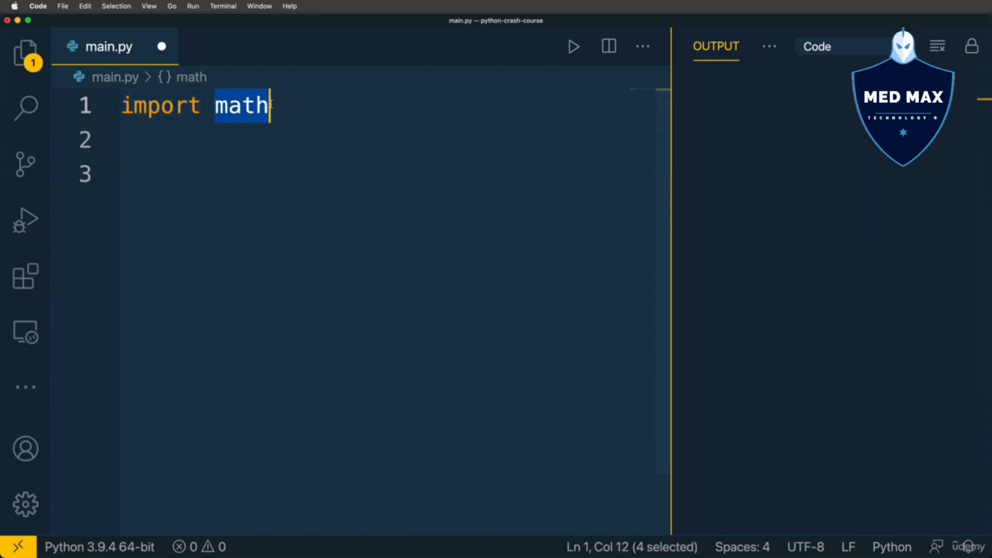
type("math")
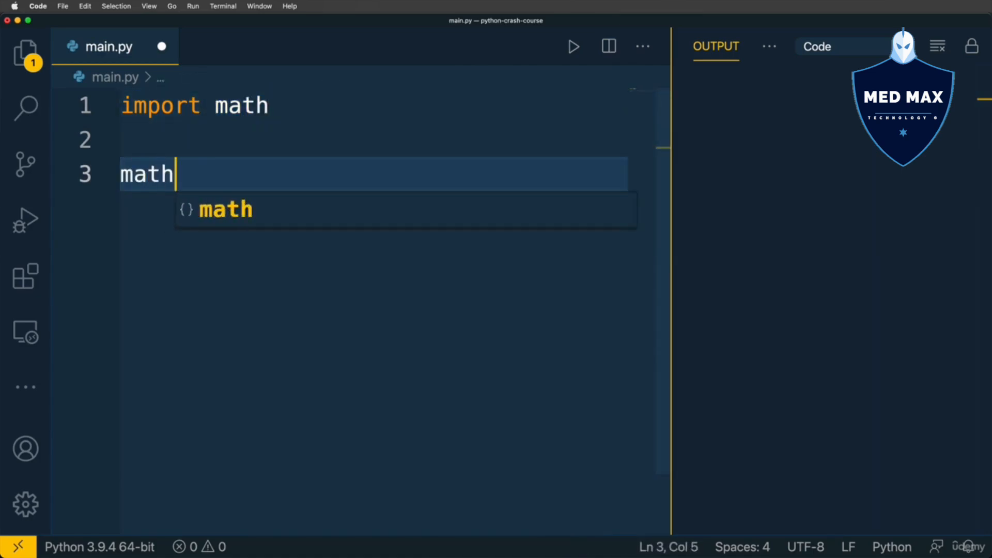
type(".")
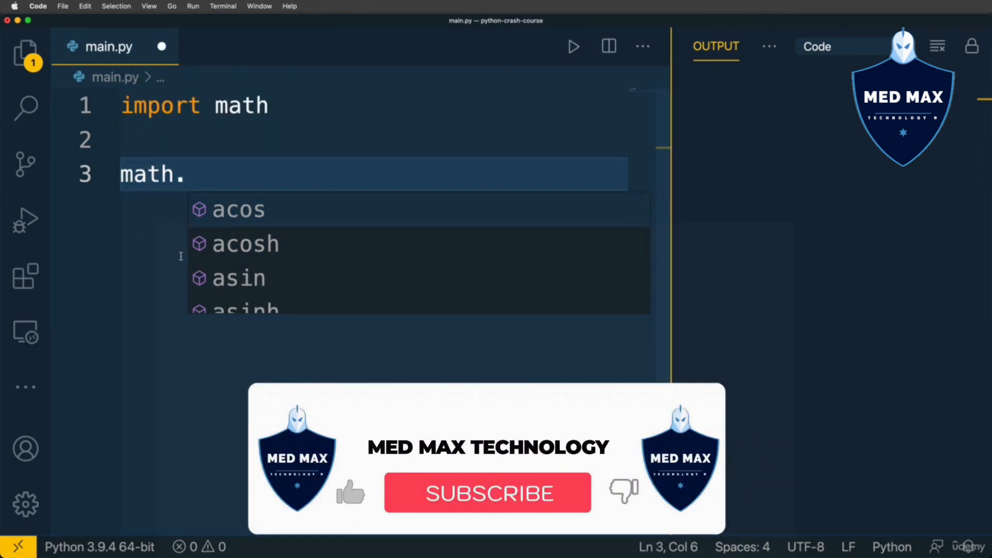
type("pi)")
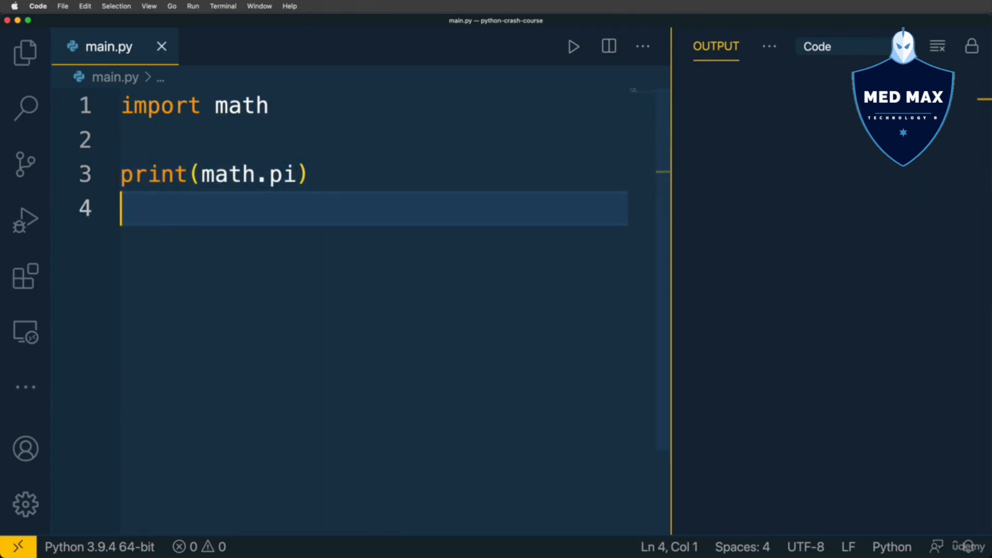
left_click(572, 46)
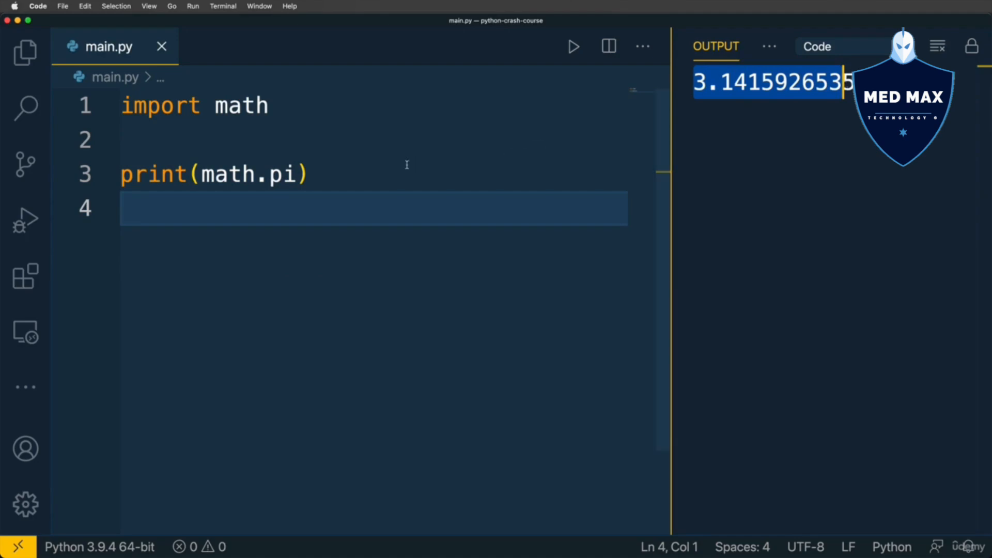
mouse_move(241, 106)
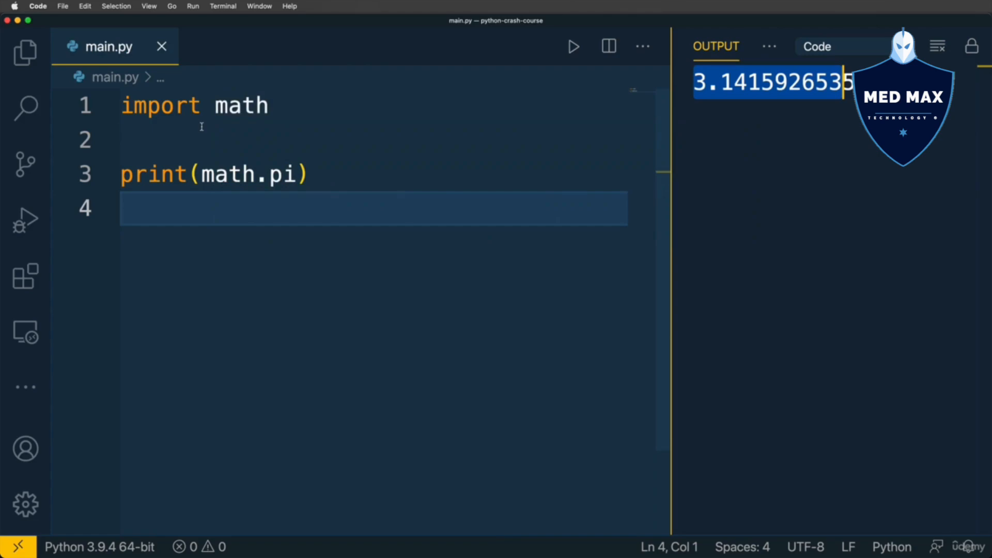
- Empty main.py and create a new file own_math_module.py beside it
key("cmd+a")
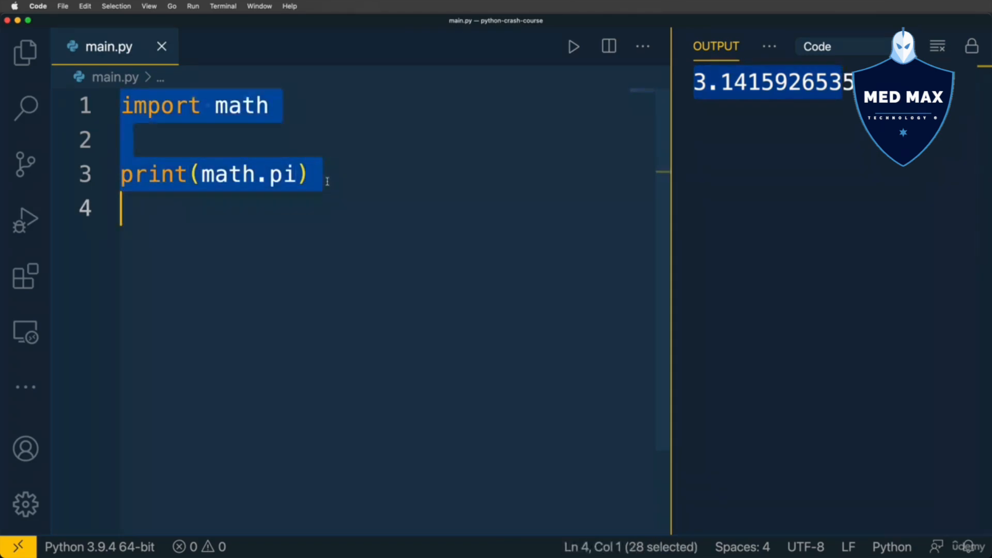
key("delete")
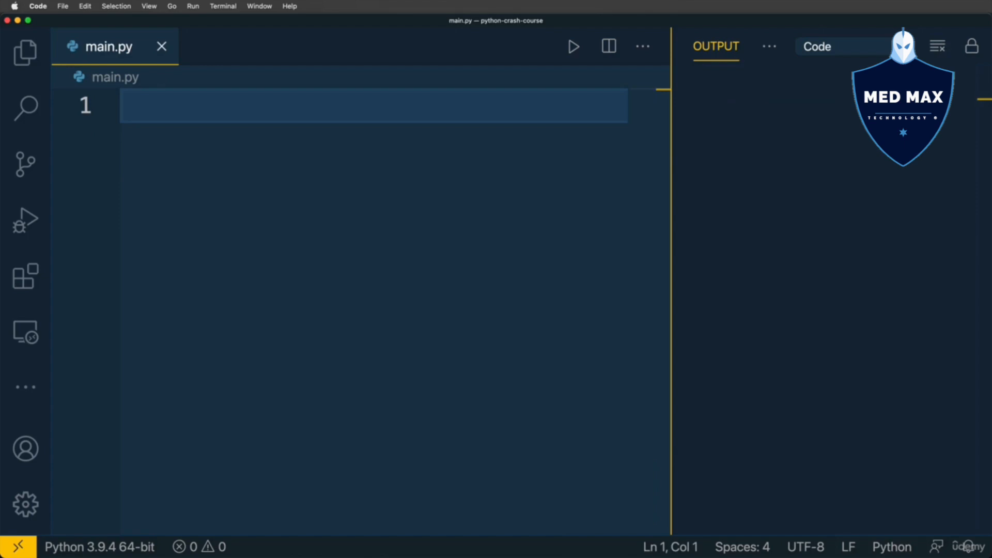
left_click(25, 53)
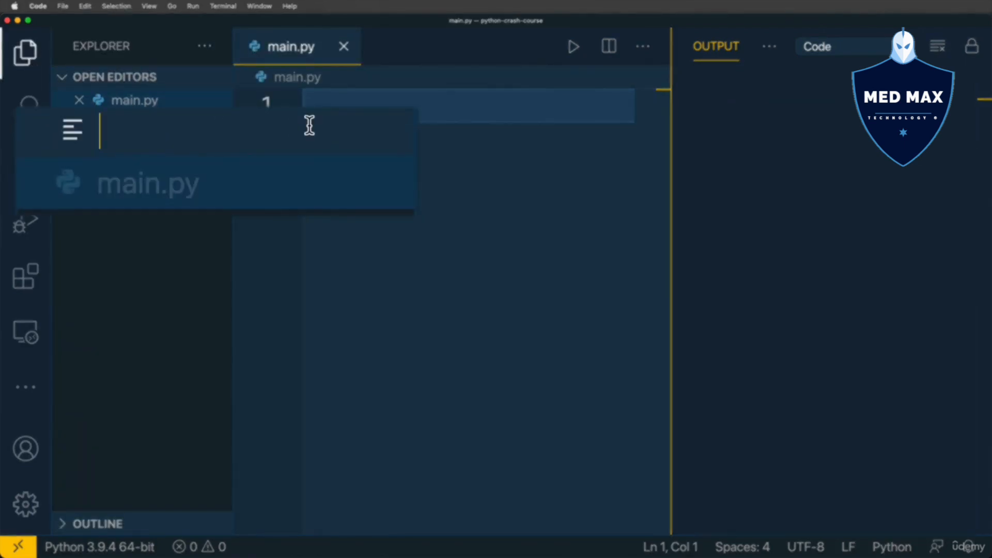
type("own_math")
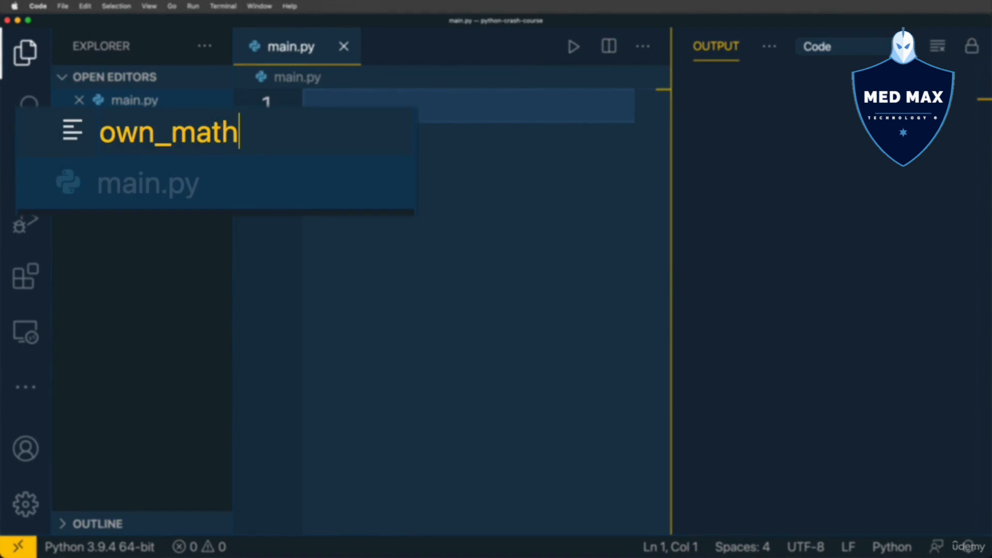
type("_module")
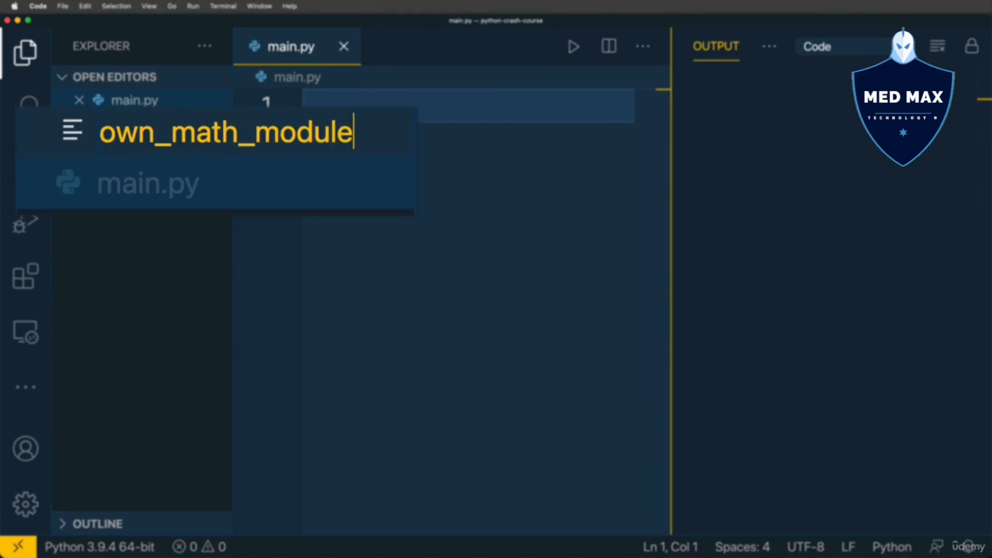
type(".")
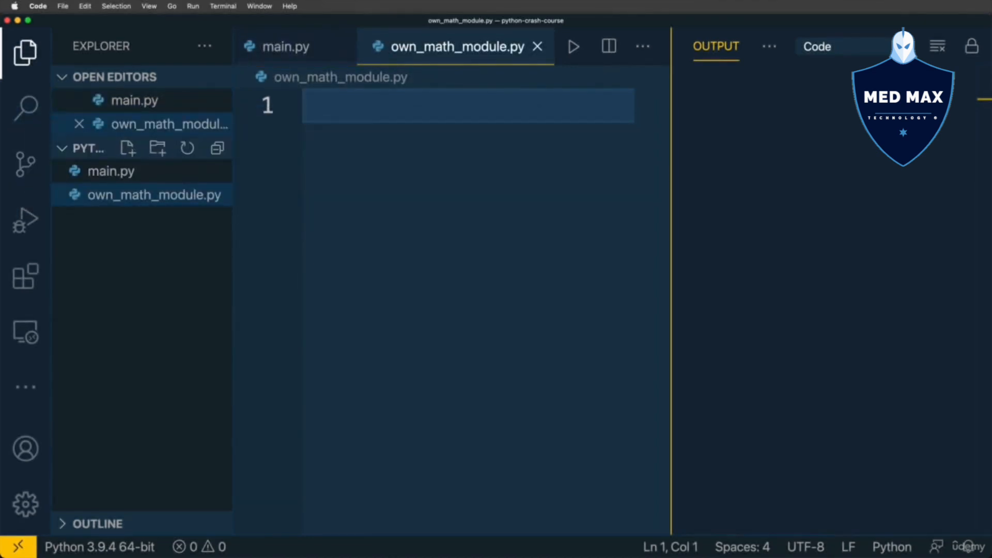
- Define sum(a, b) returning a + b in own_math_module.py, then return to main.py
left_click(24, 52)
type("def")
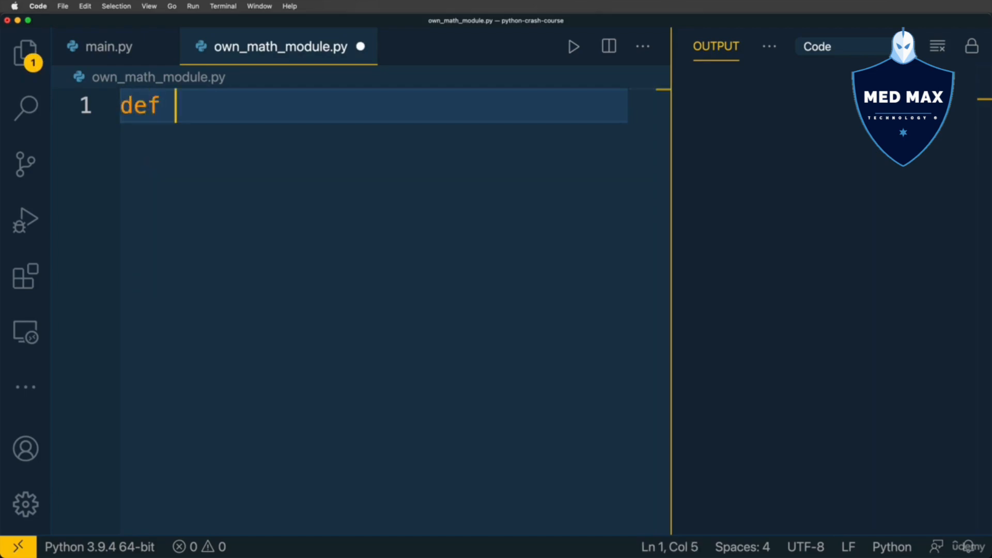
type("sum()")
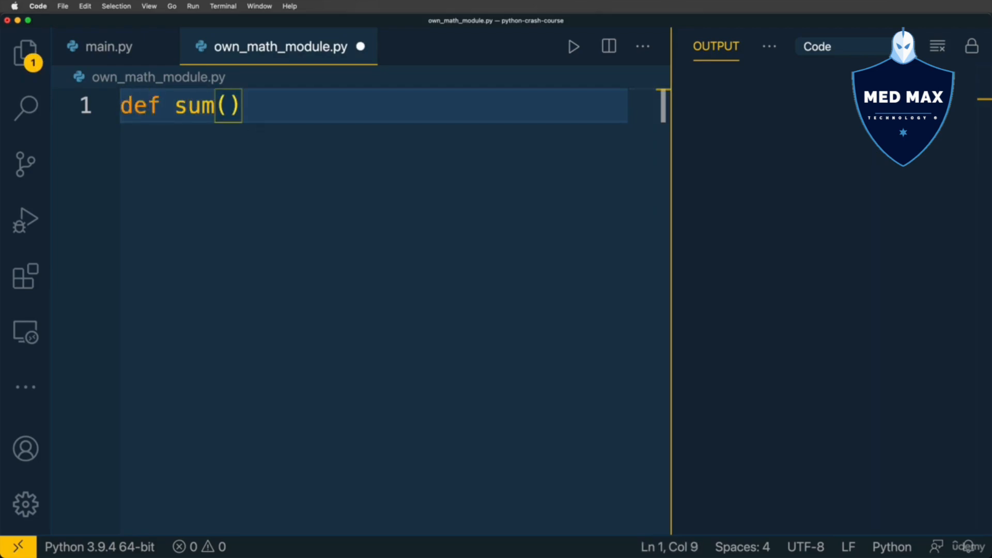
type("a, b):")
type("\"\"\"Sums two numbers\"\"\"")
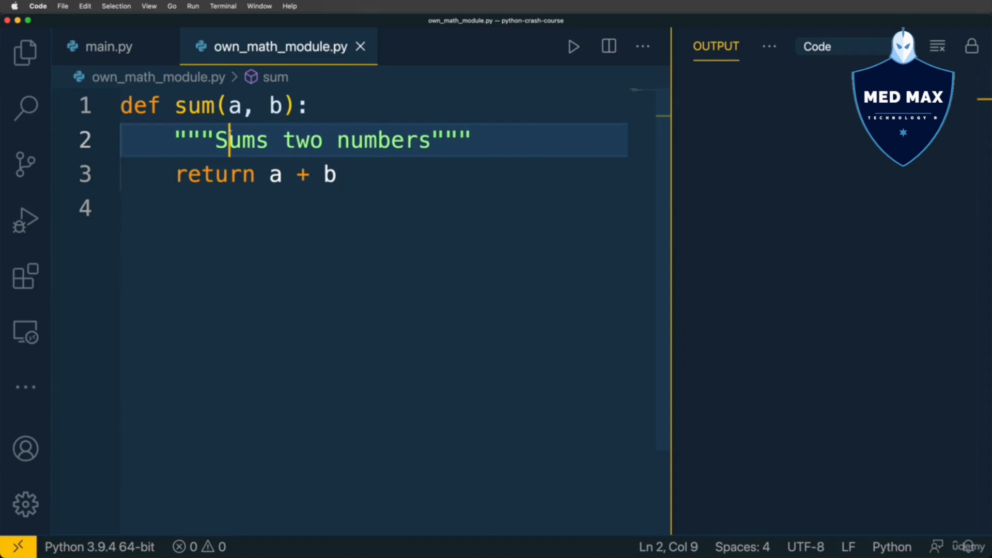
double_click(195, 105)
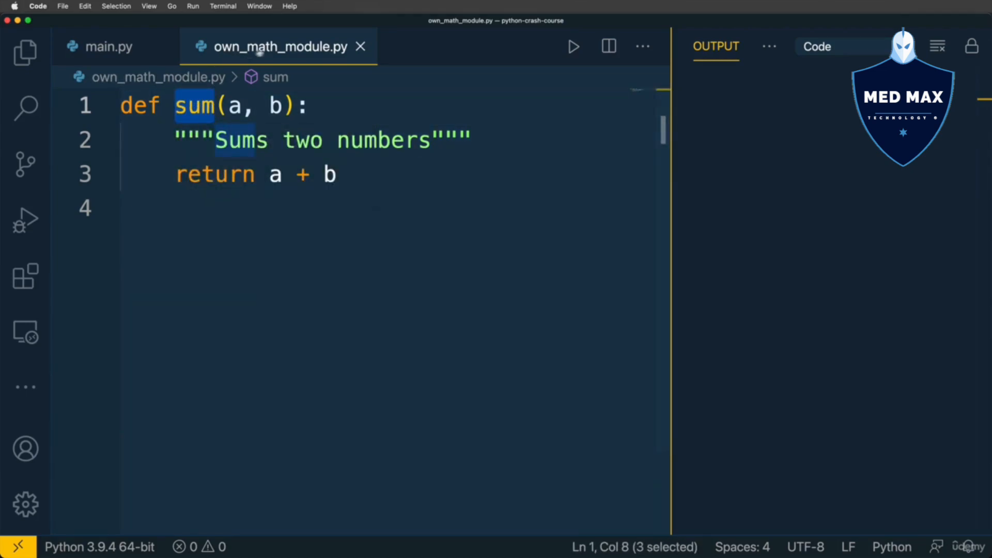
left_click(108, 47)
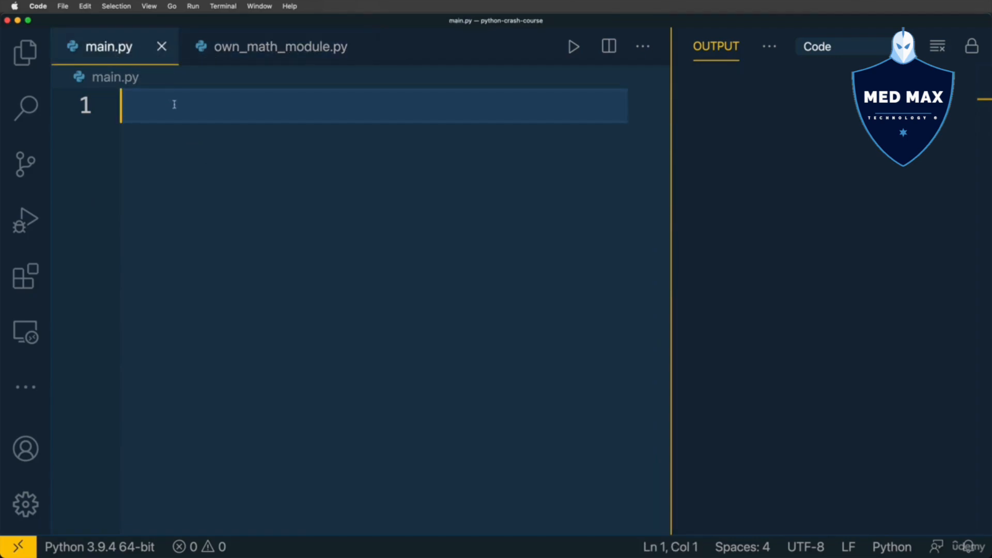
- Write import own_math_module on line 1 of main.py, checking the module's sum function
type("import own")
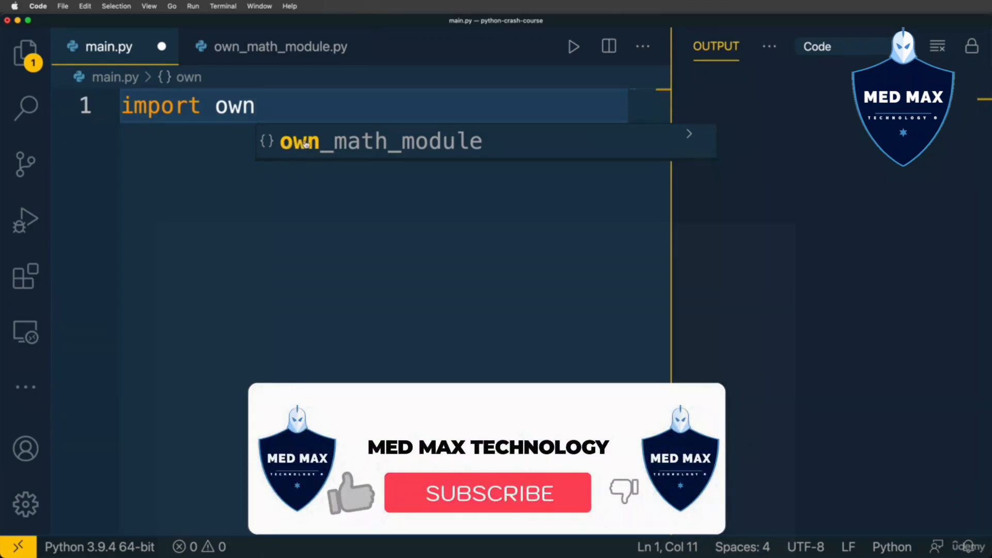
left_click(487, 494)
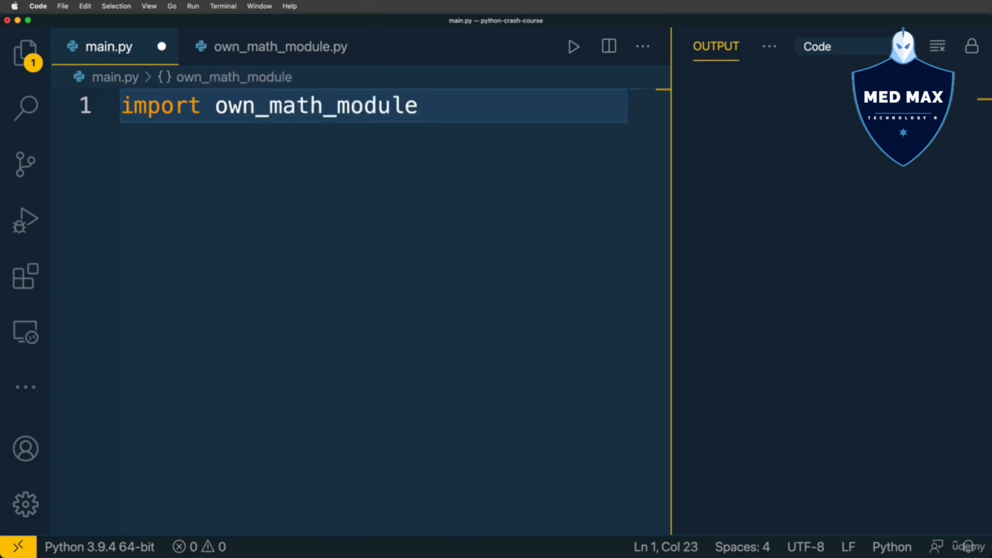
key("Enter")
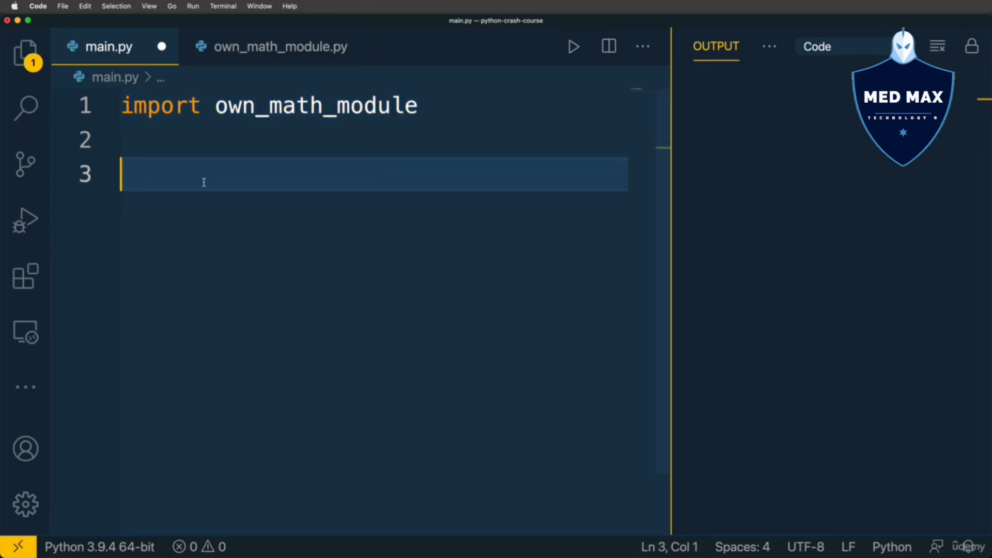
left_click(280, 46)
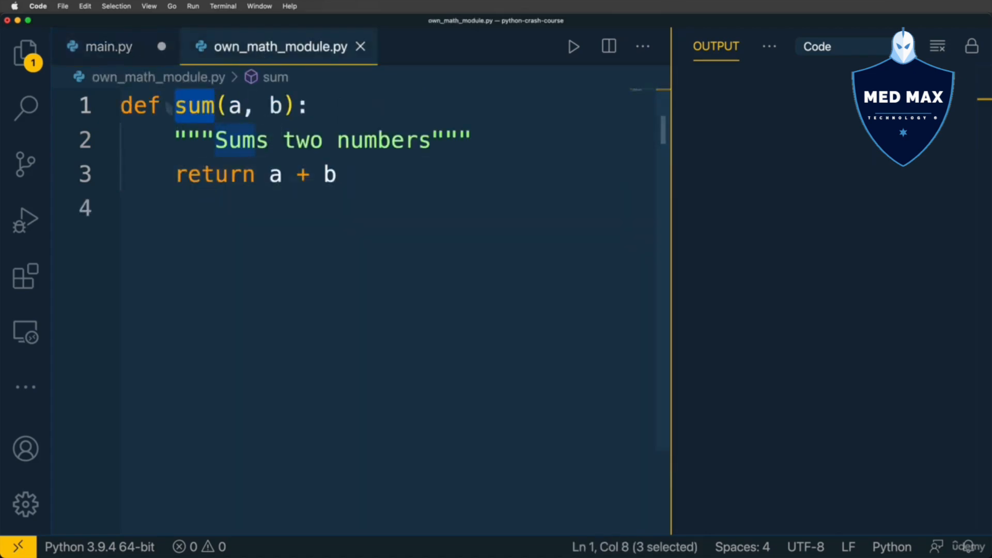
left_click(109, 46)
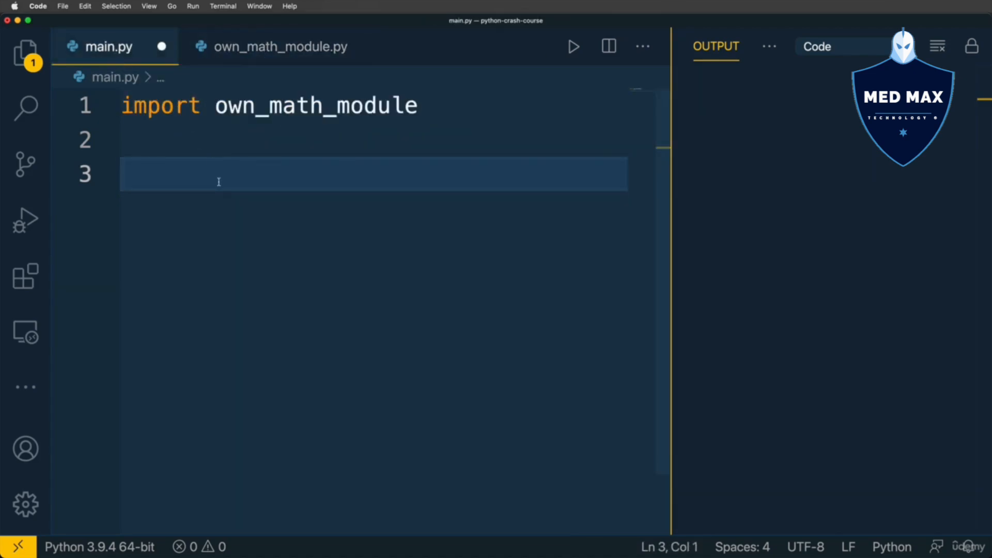
- Add print(own_math_module.sum(5, 6)) and run main.py so the output shows 11
type("own_math_module.sum(")
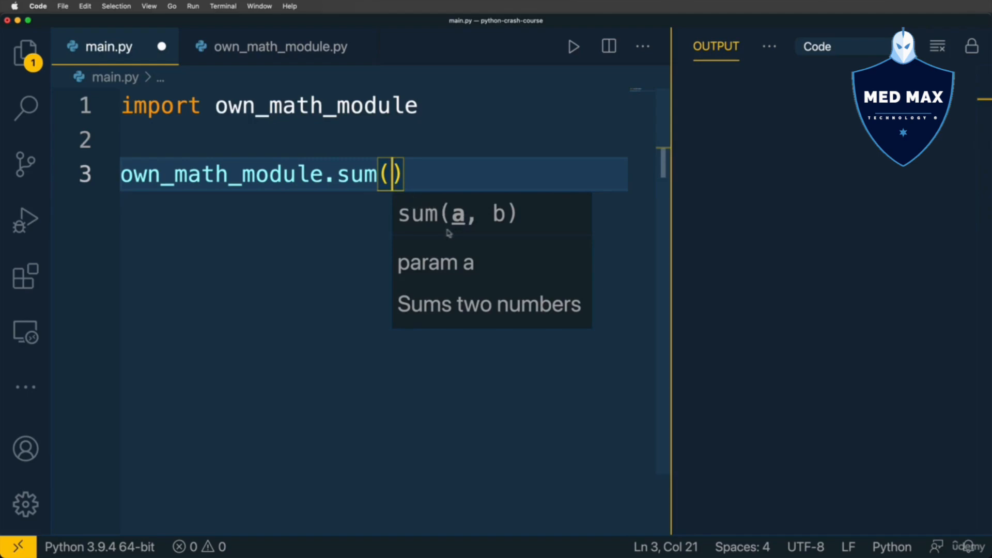
mouse_move(448, 233)
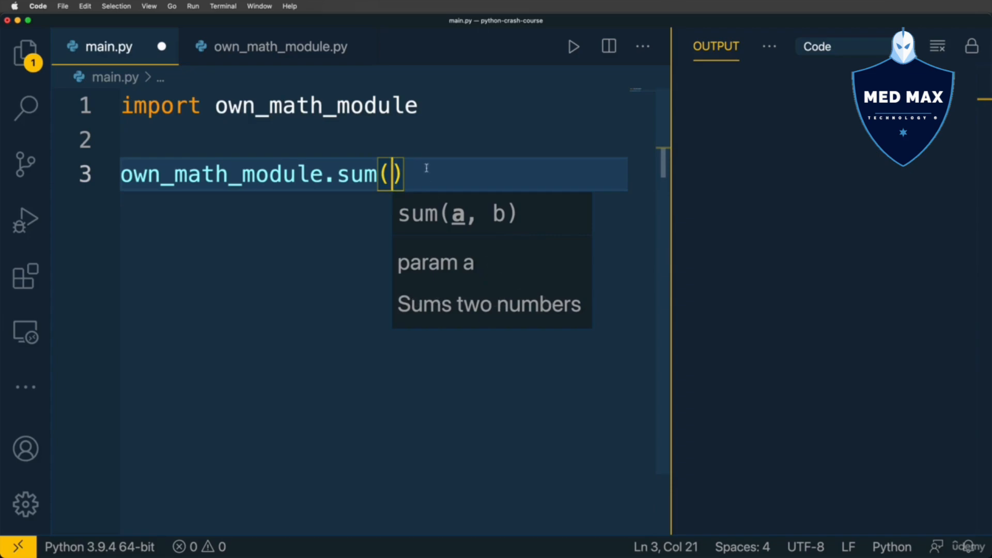
type("5, 6")
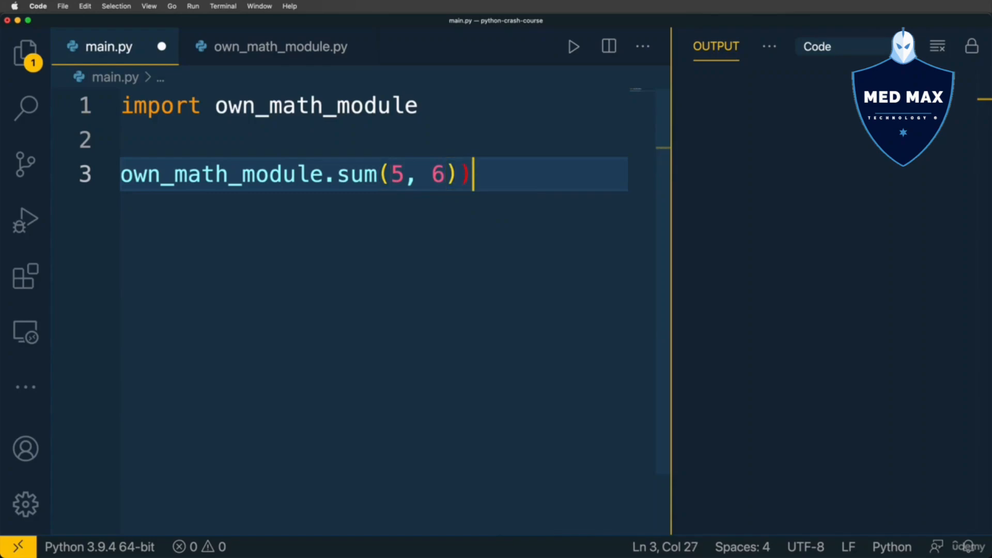
type("print(")
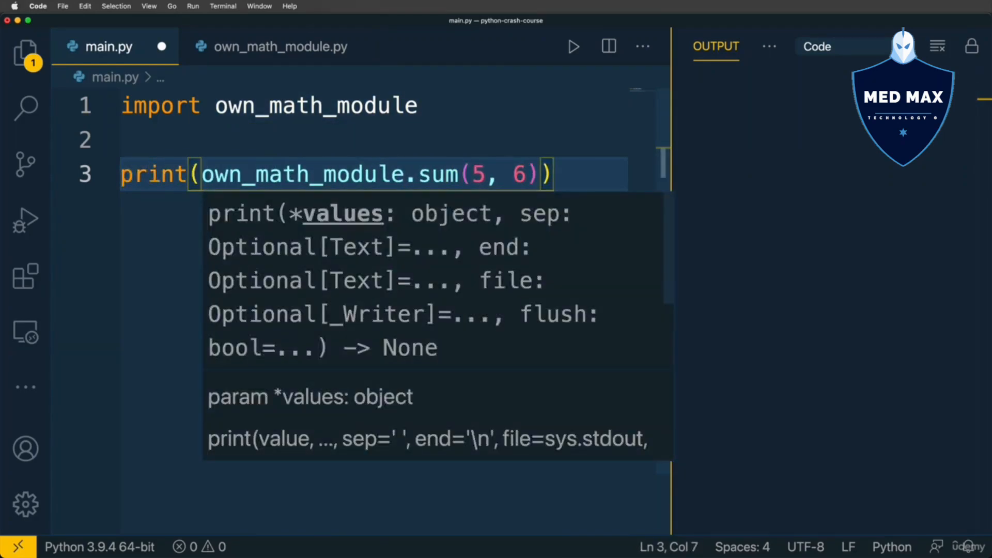
left_click(573, 46)
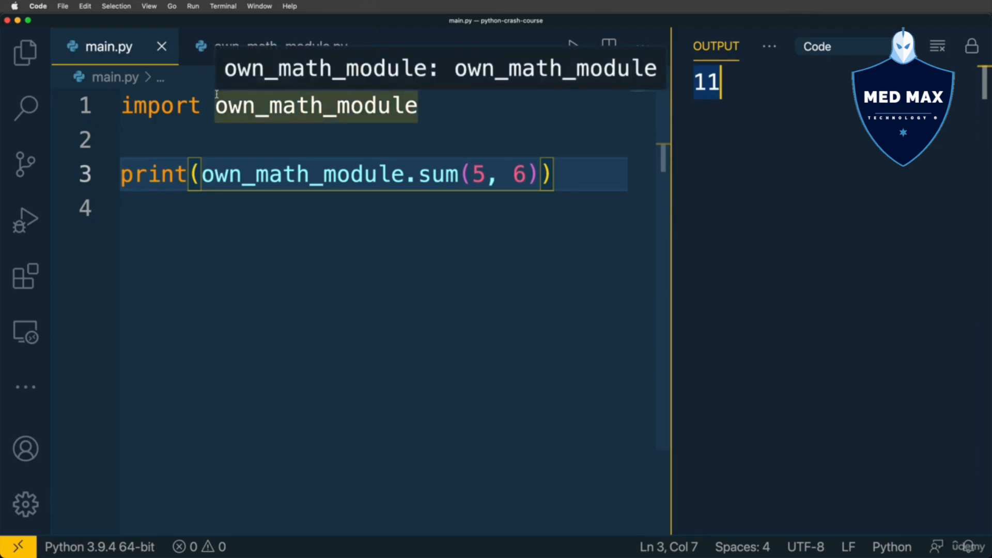
left_click(278, 47)
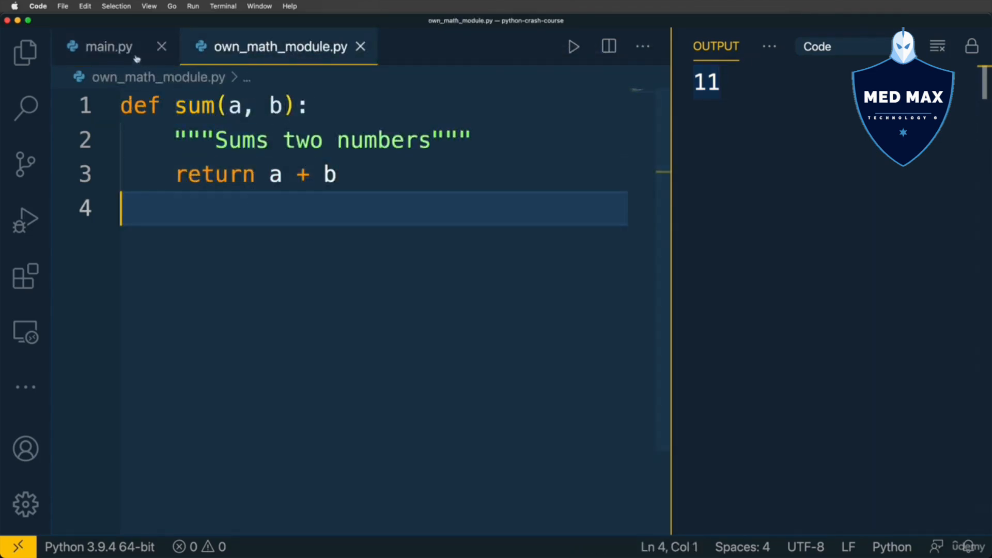
- Rewrite main.py with from own_math_module import sum and sum(5, 6), then clear it
left_click(108, 46)
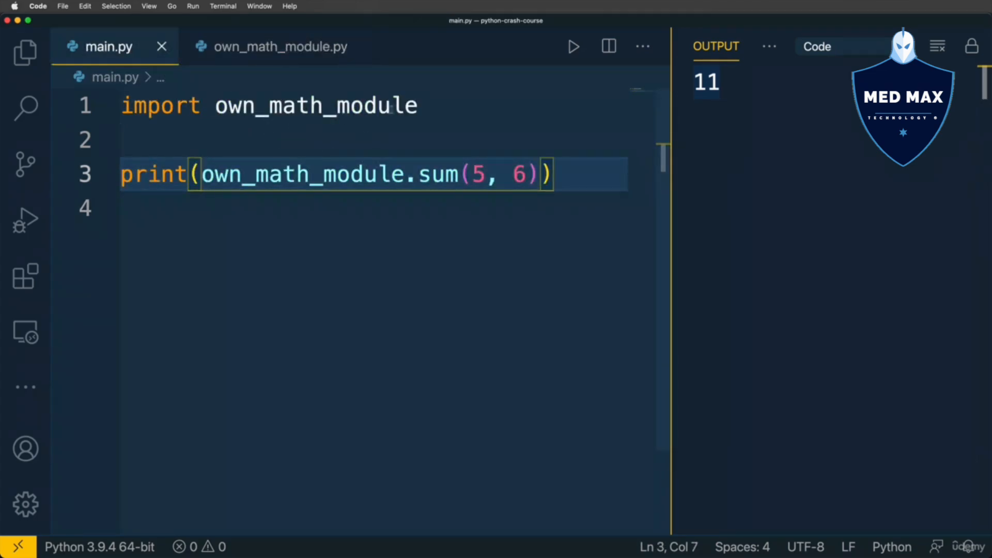
type("fro")
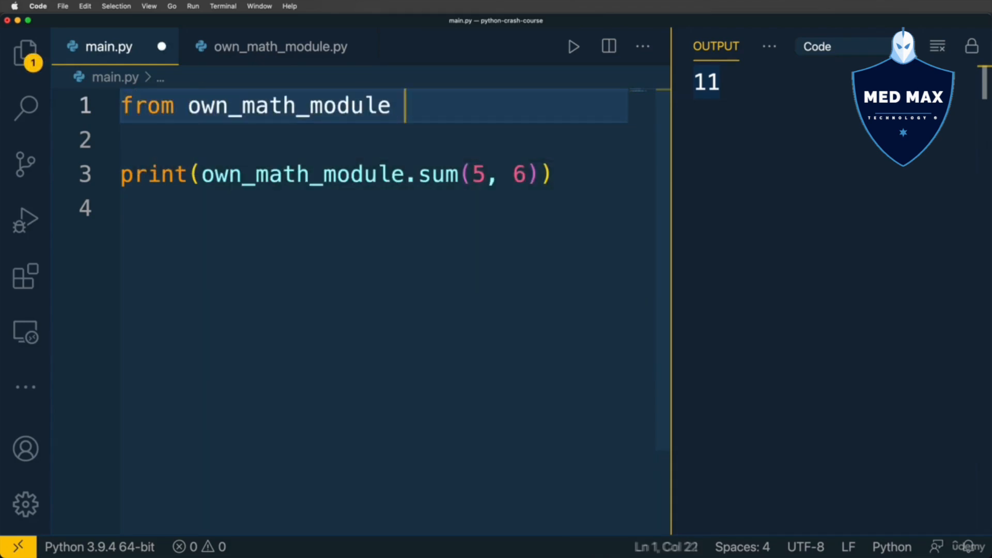
type("import sum")
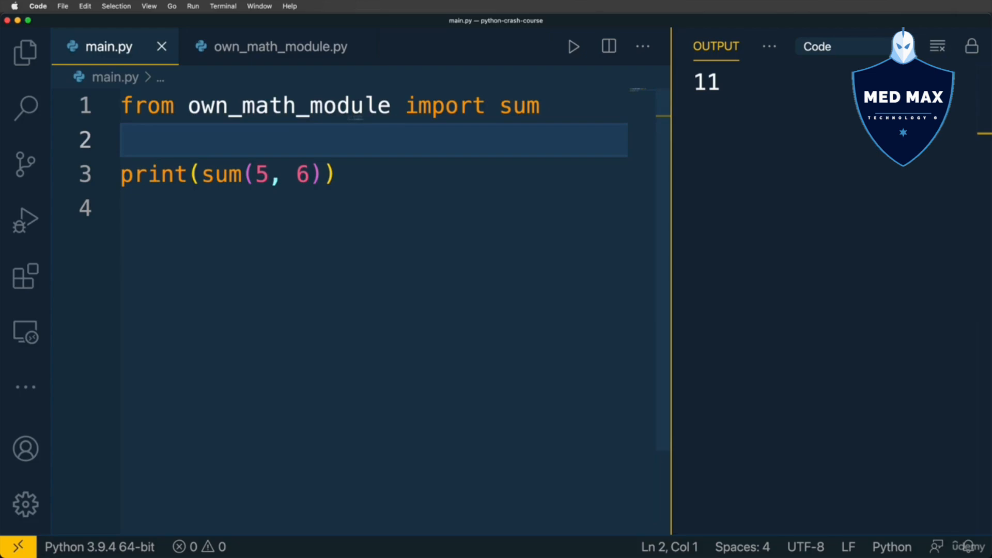
double_click(147, 105)
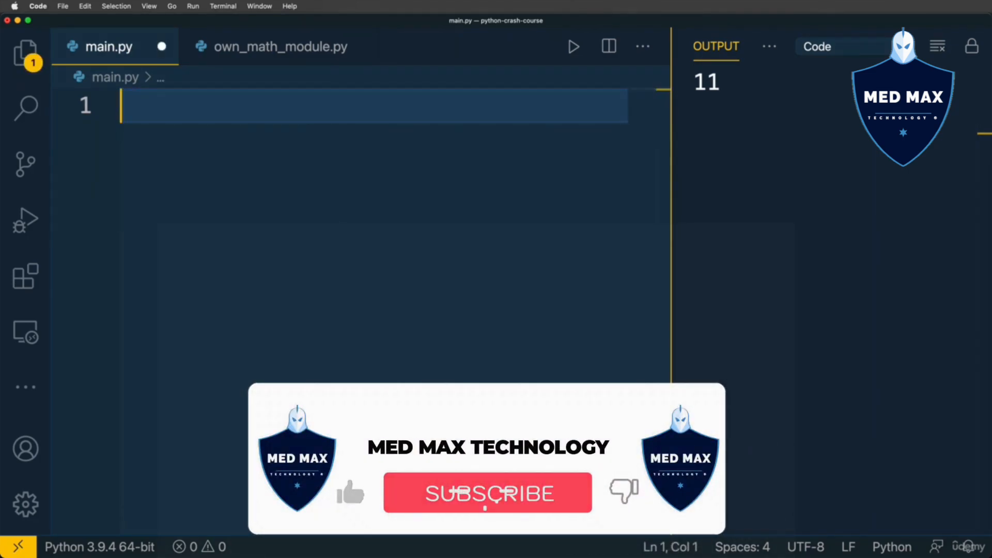
left_click(280, 47)
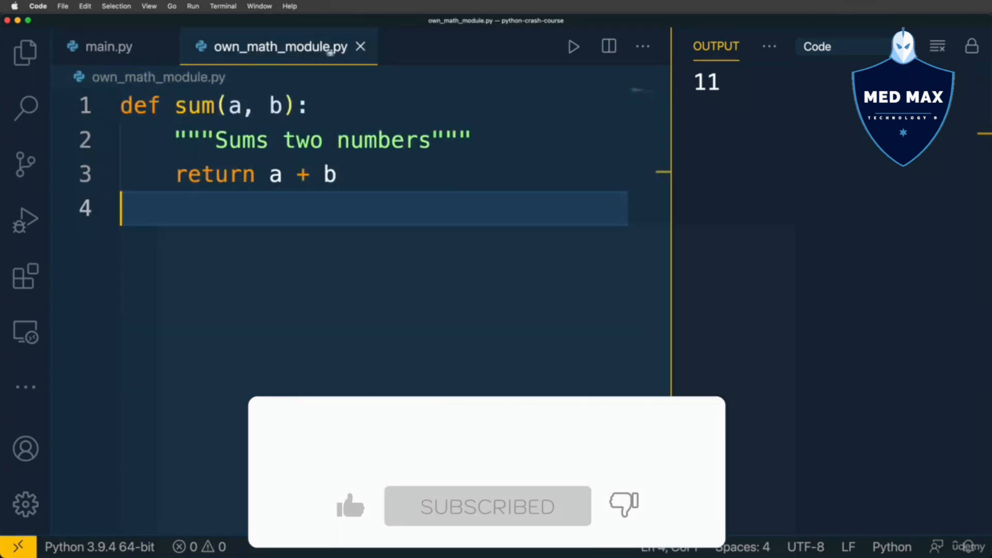